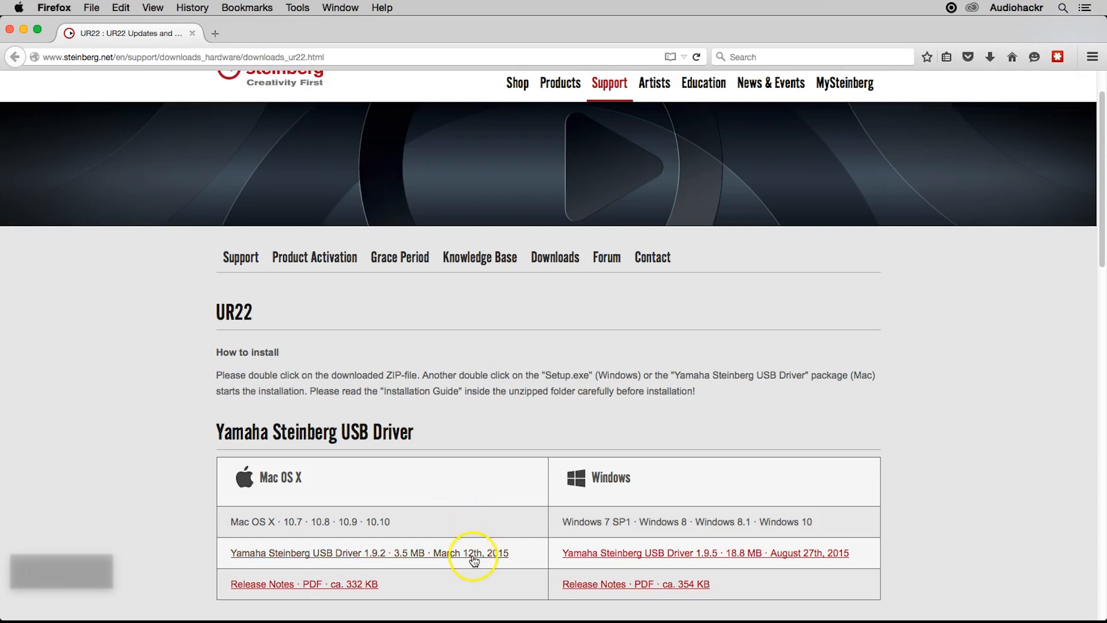
Download the Yamaha Steinberg USB Driver 1.9.2 for Mac OS X and save the zip.
left_click(362, 553)
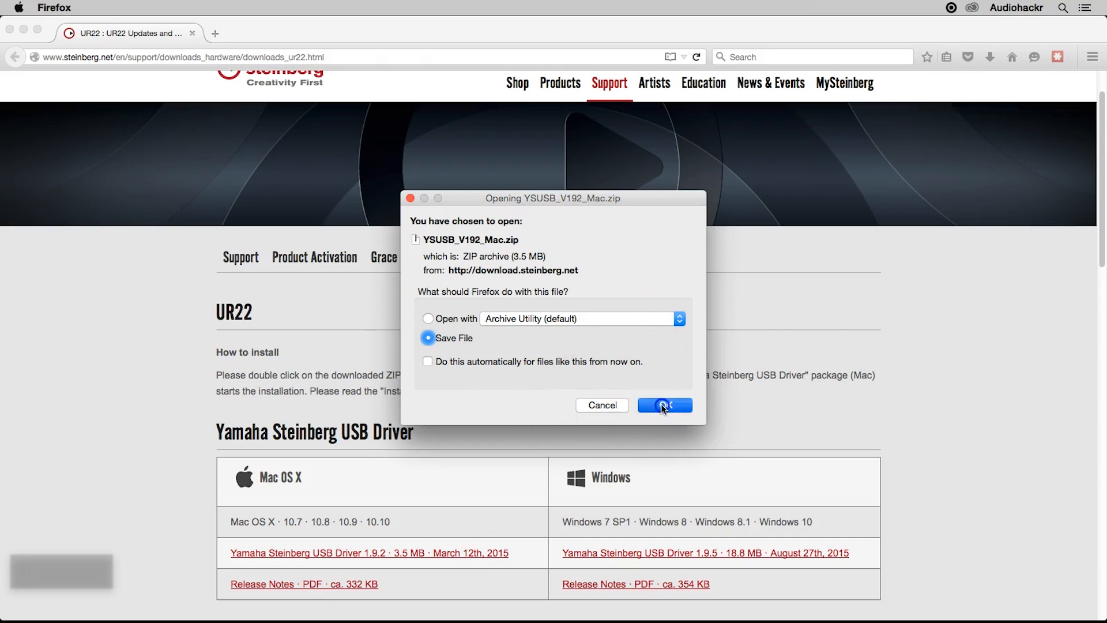
left_click(663, 405)
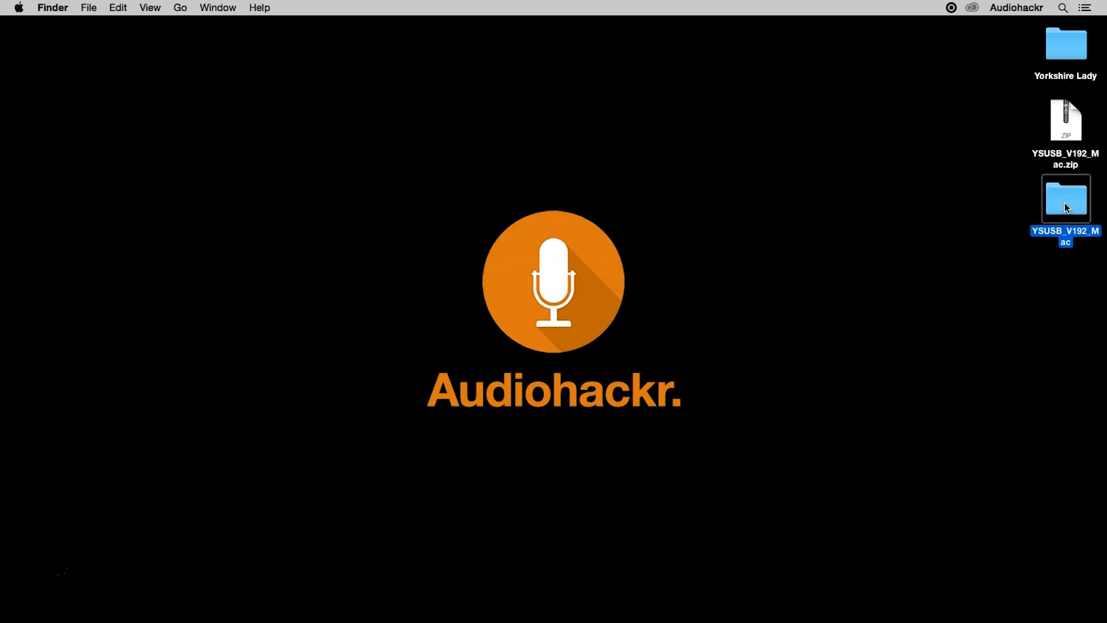
Open the YSUSB_V192_Mac folder on the desktop.
double_click(1065, 199)
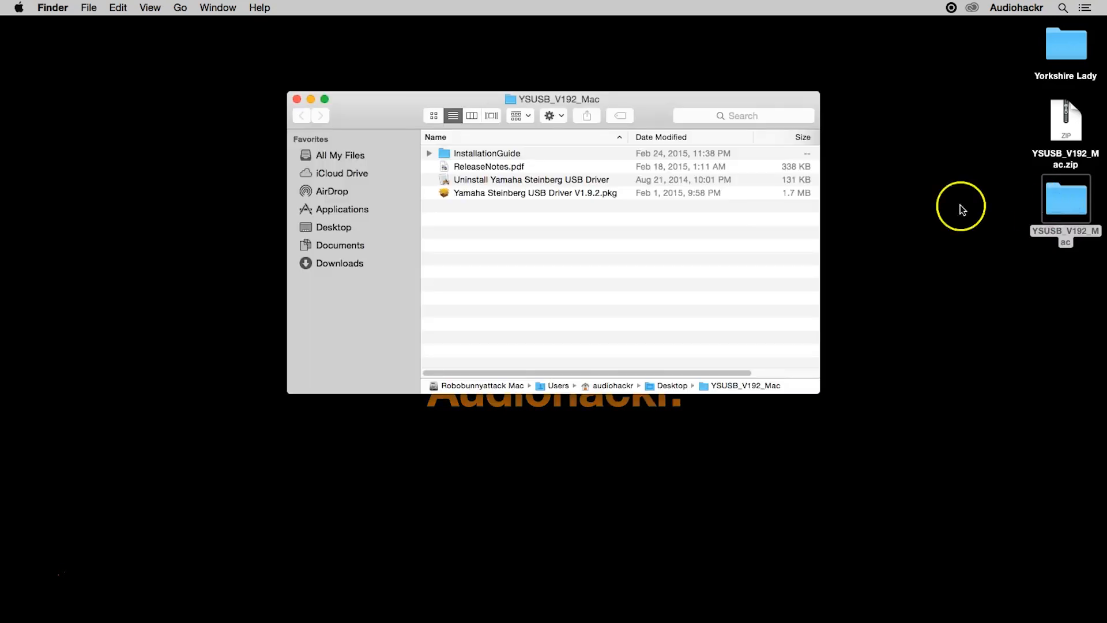
mouse_move(593, 233)
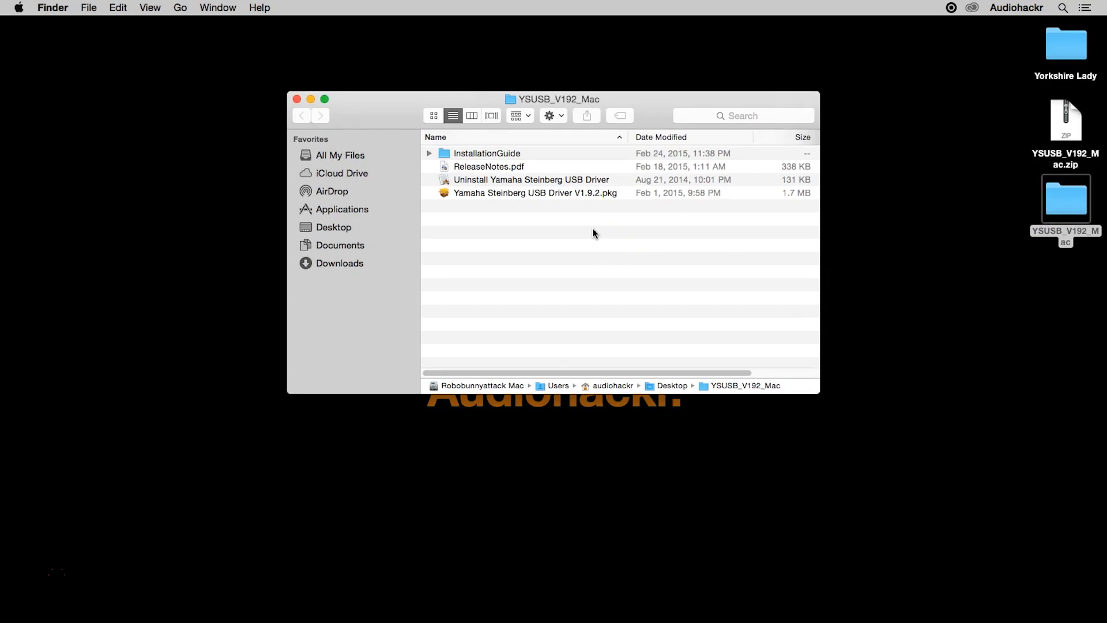
Launch the driver package installer, pass the introduction and agree to the license.
double_click(536, 192)
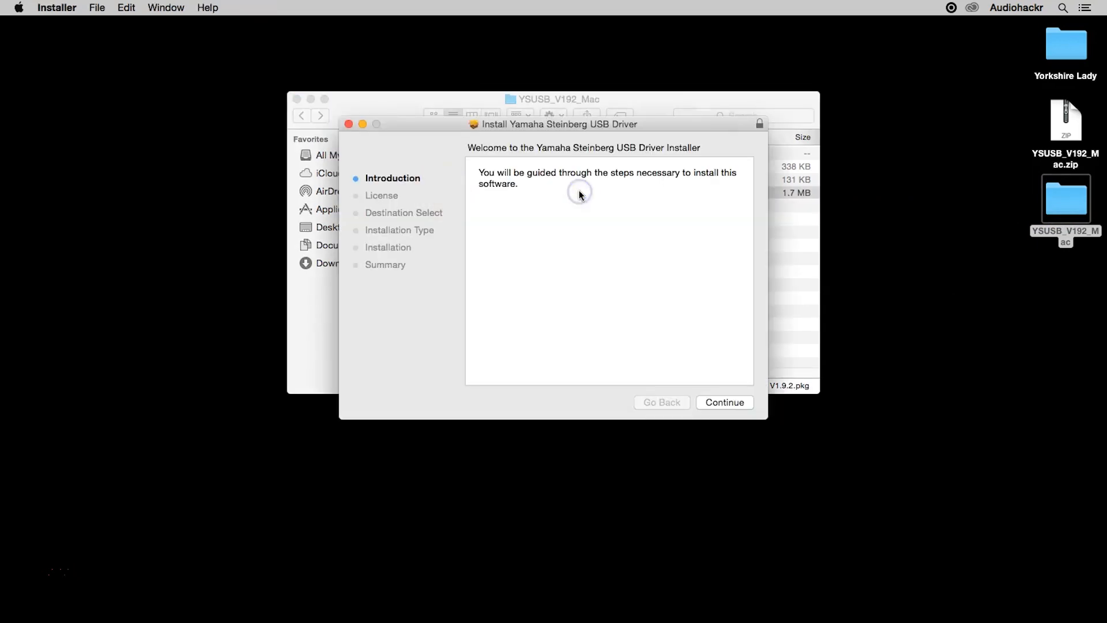
mouse_move(750, 394)
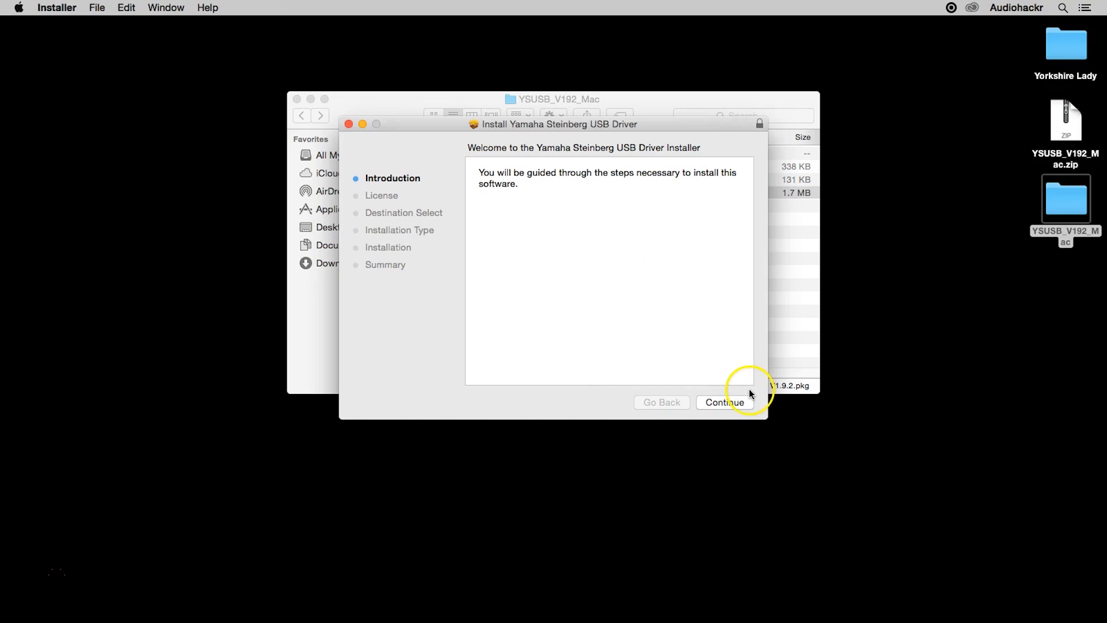
left_click(723, 401)
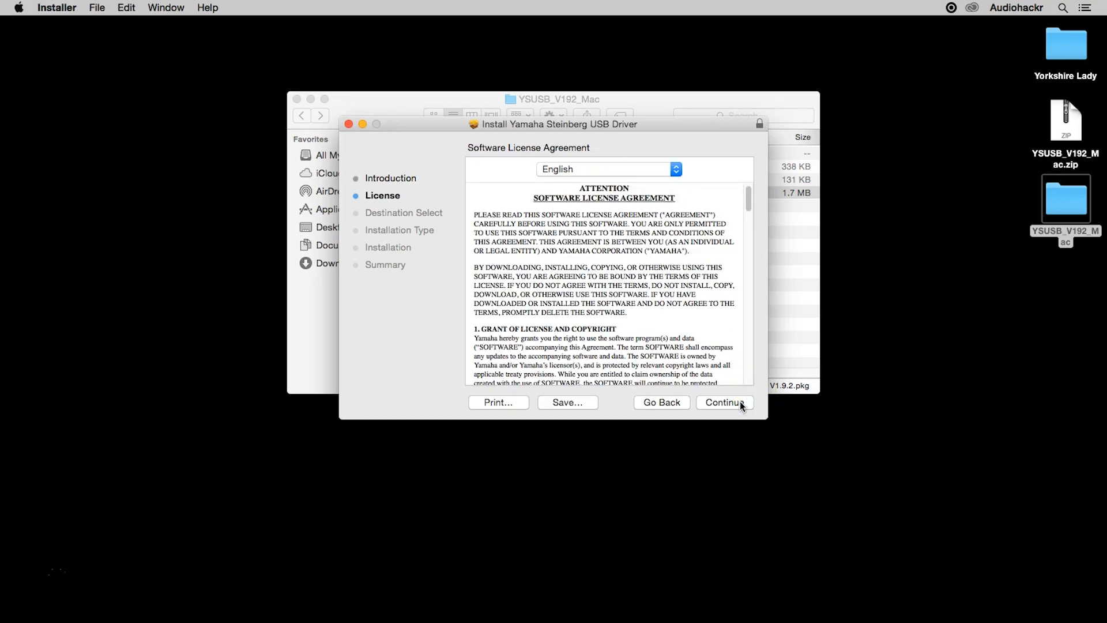
mouse_move(750, 203)
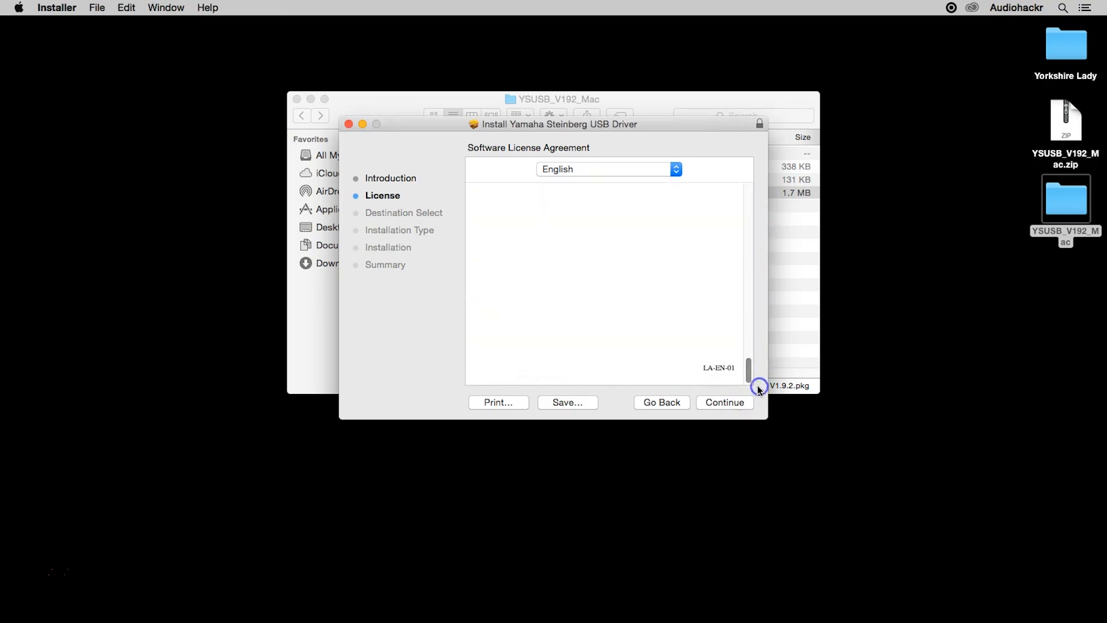
mouse_move(736, 411)
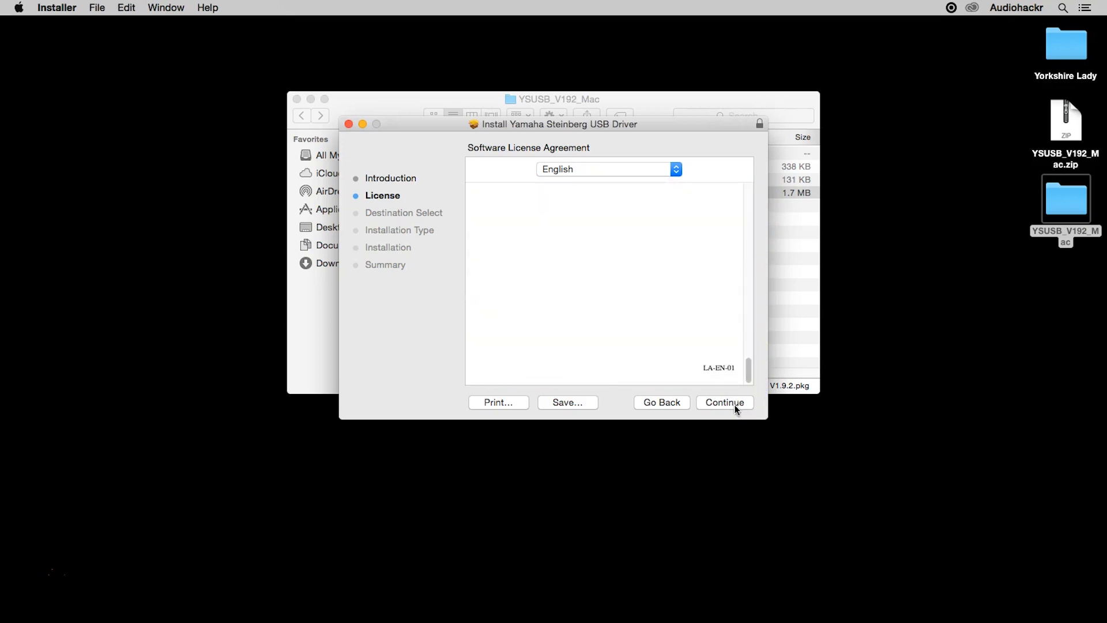
left_click(724, 402)
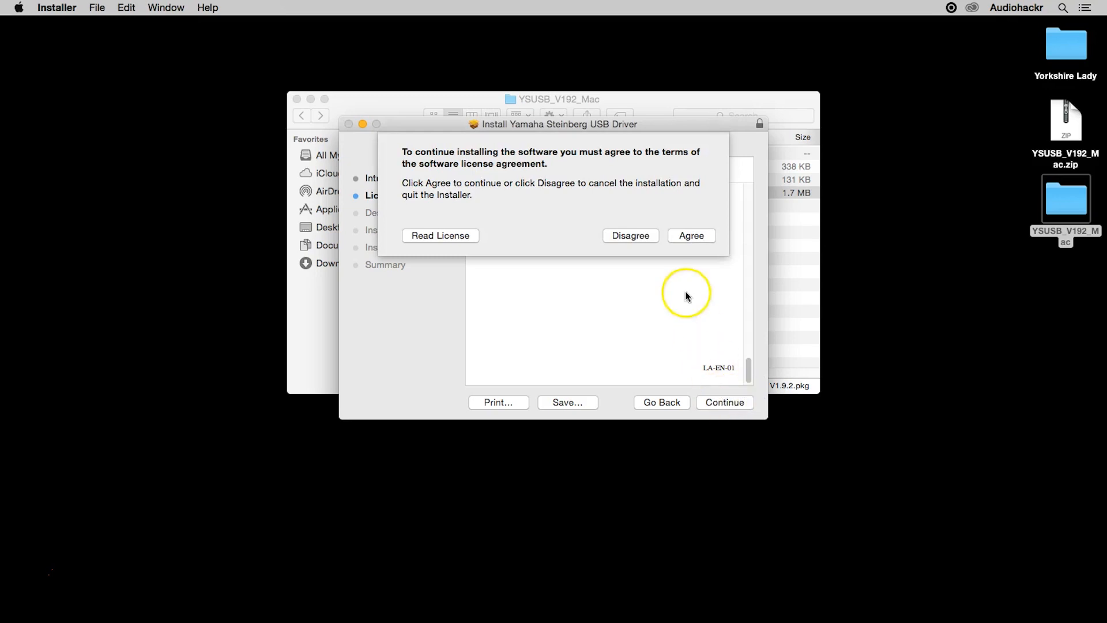
left_click(691, 235)
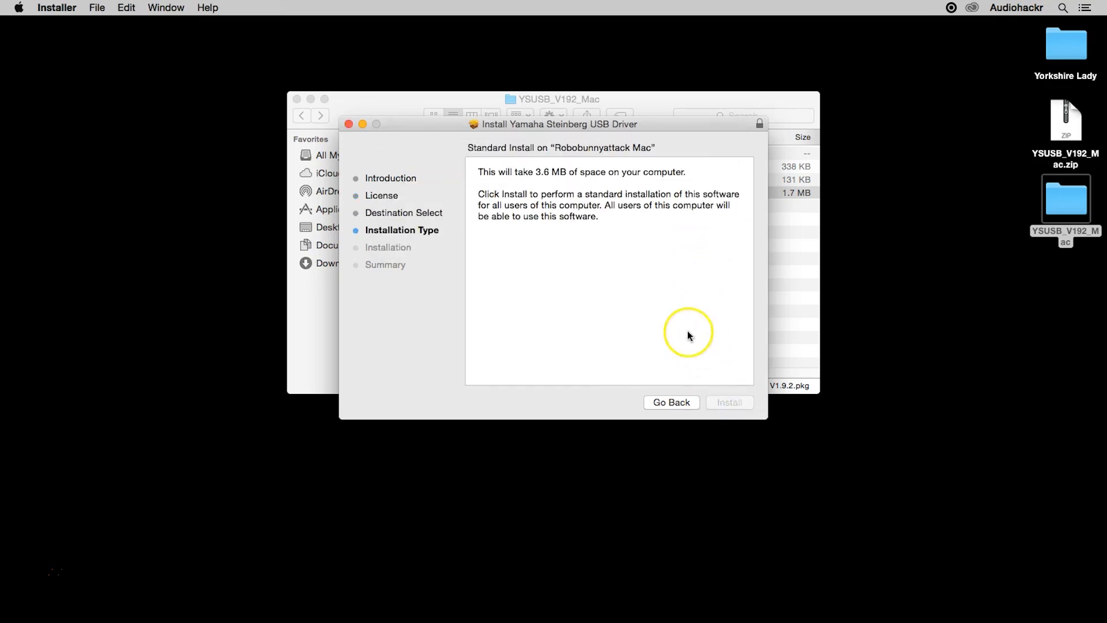
Install the USB driver with administrator password authorization, then restart the Mac.
left_click(728, 402)
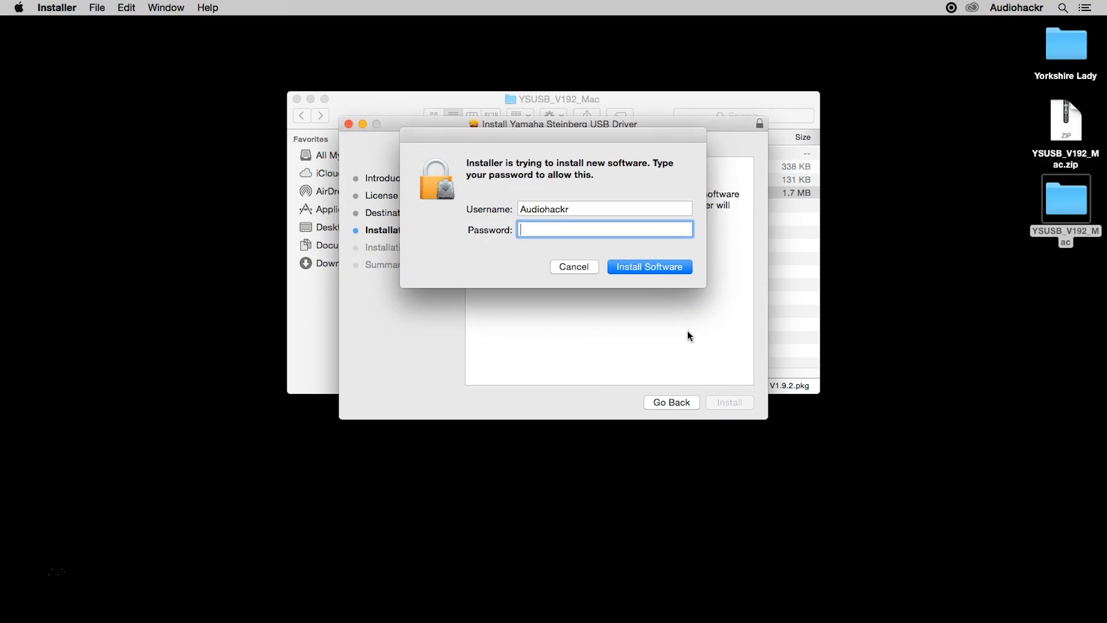
type("•••••")
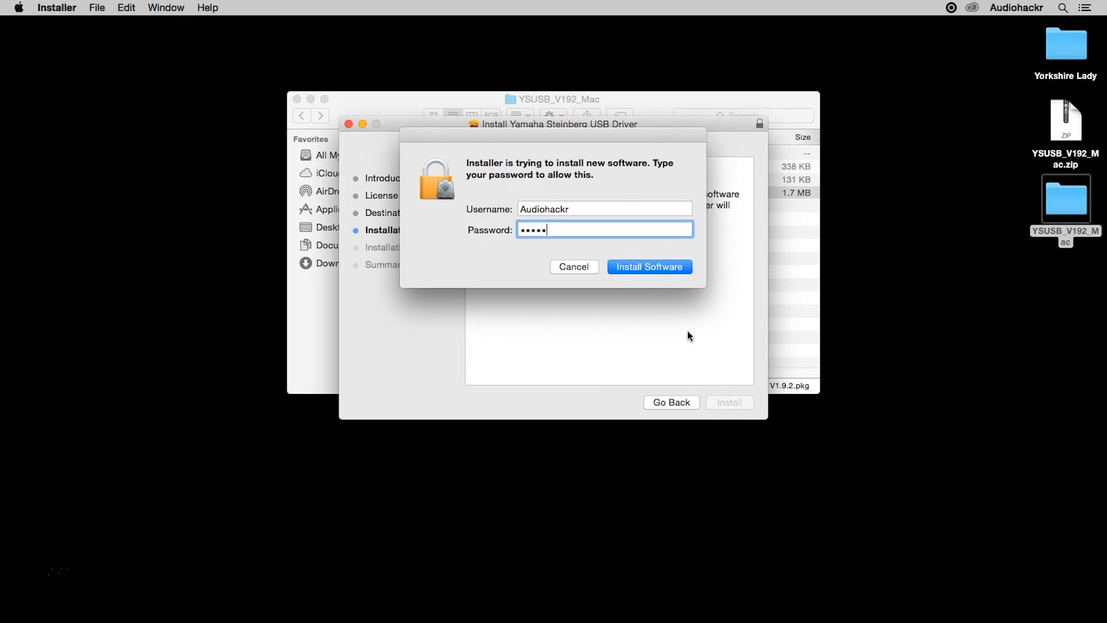
left_click(648, 266)
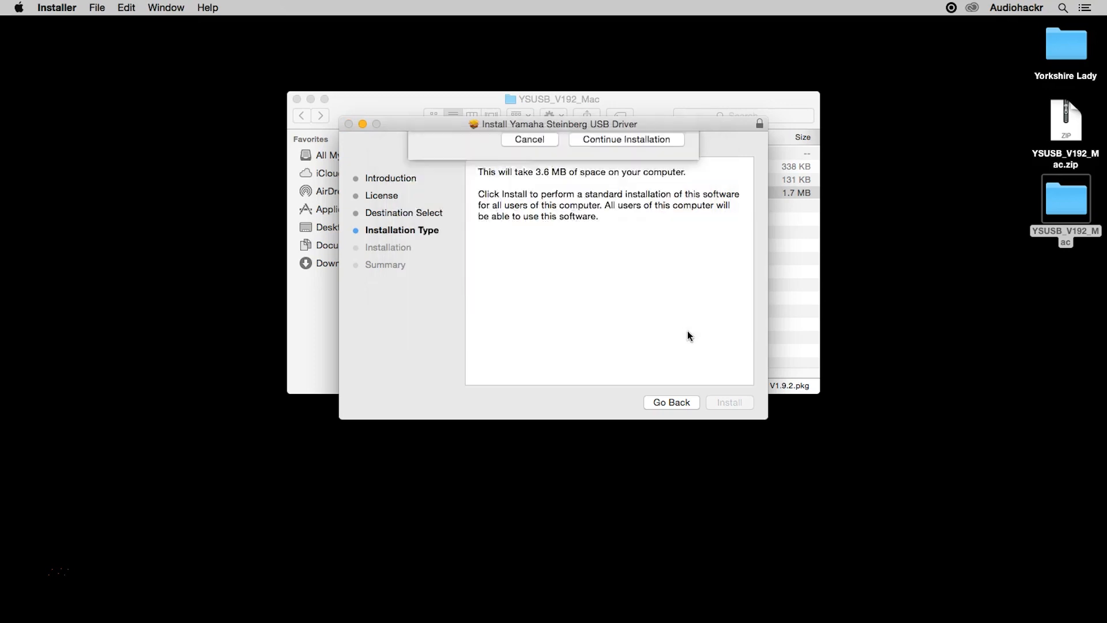
left_click(624, 139)
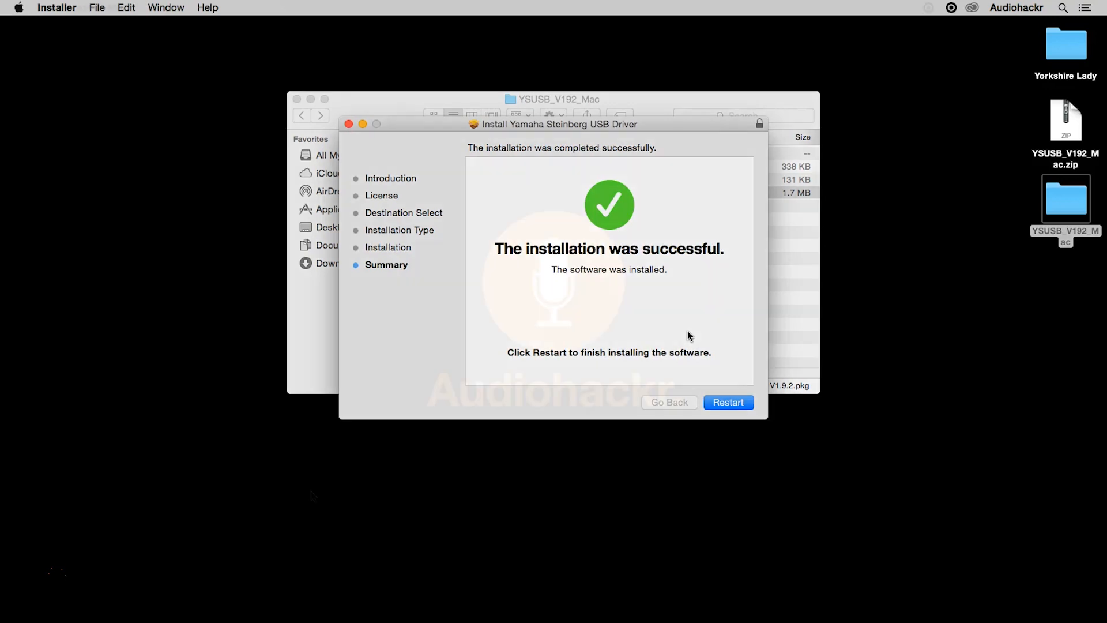
left_click(728, 402)
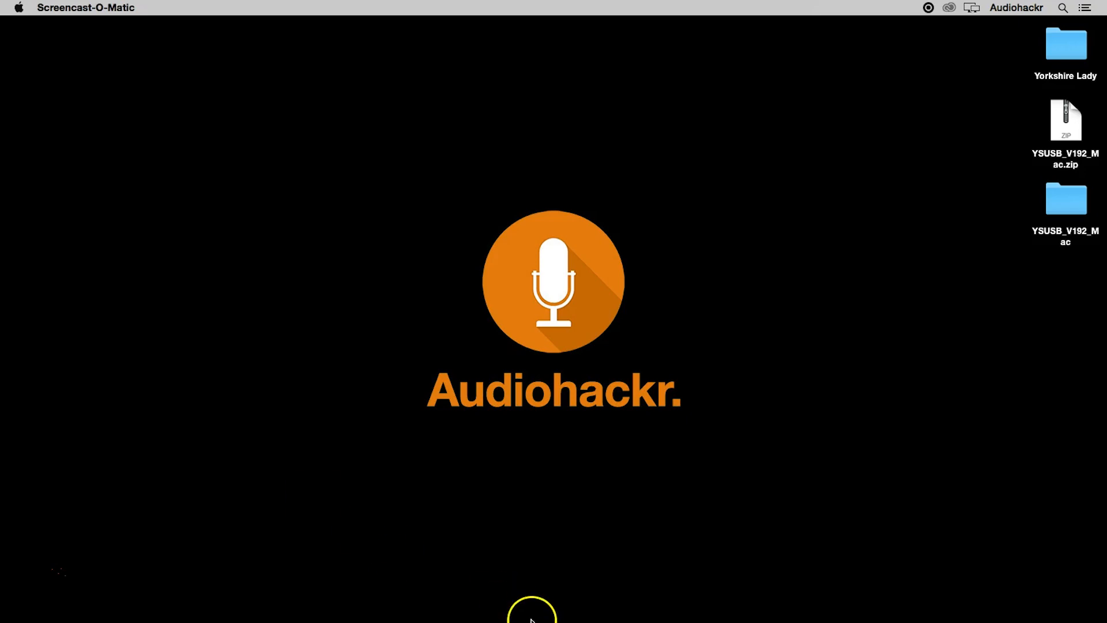
mouse_move(472, 593)
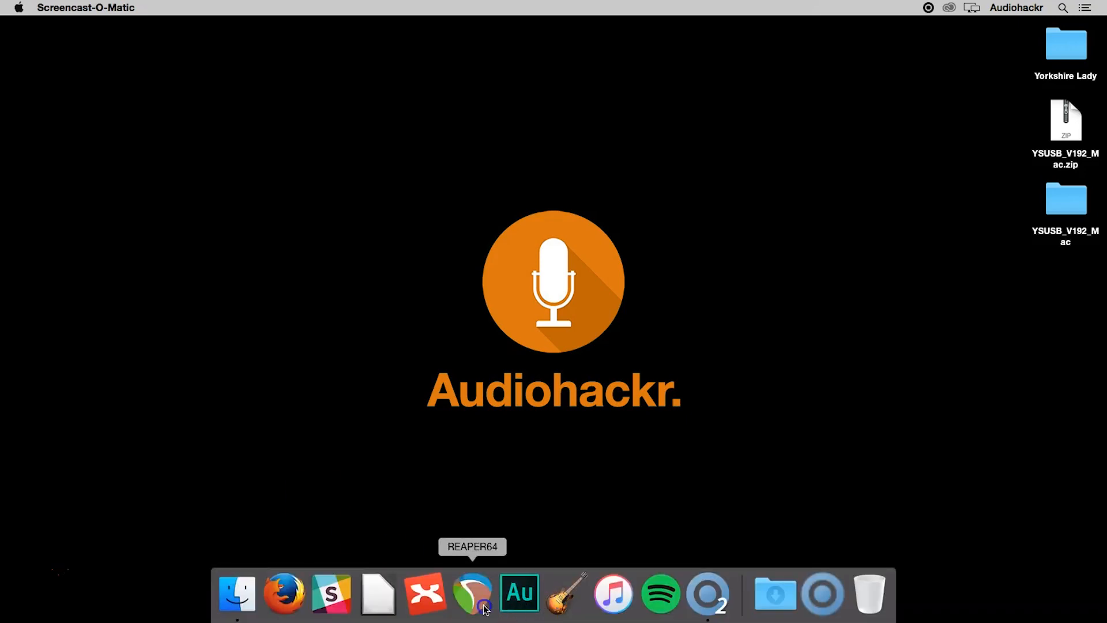
Launch REAPER64 from the Dock.
left_click(472, 593)
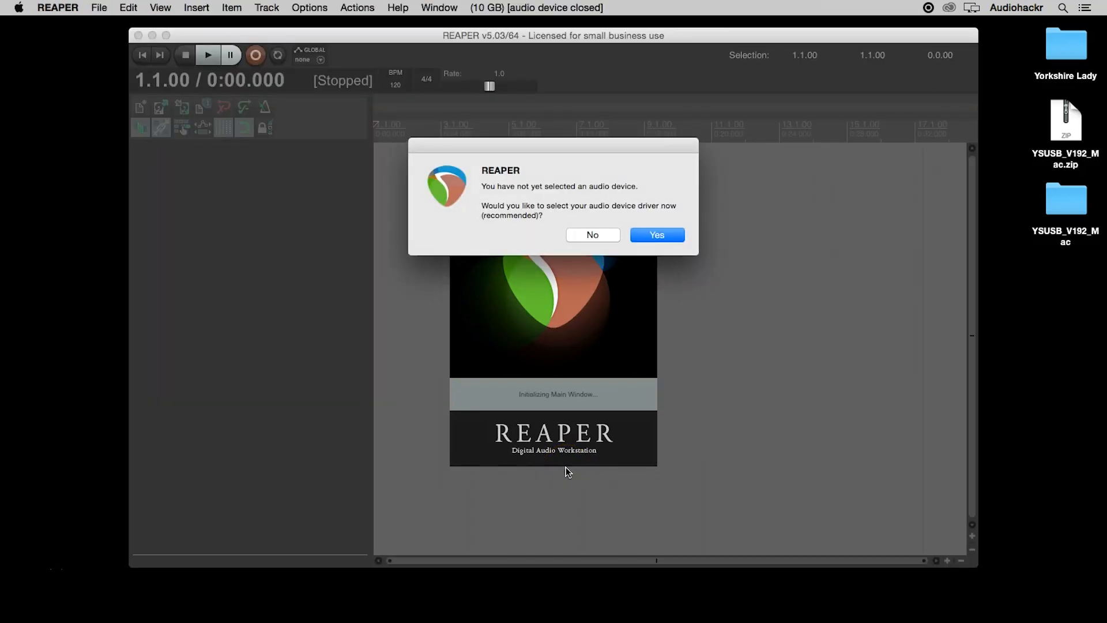
mouse_move(647, 199)
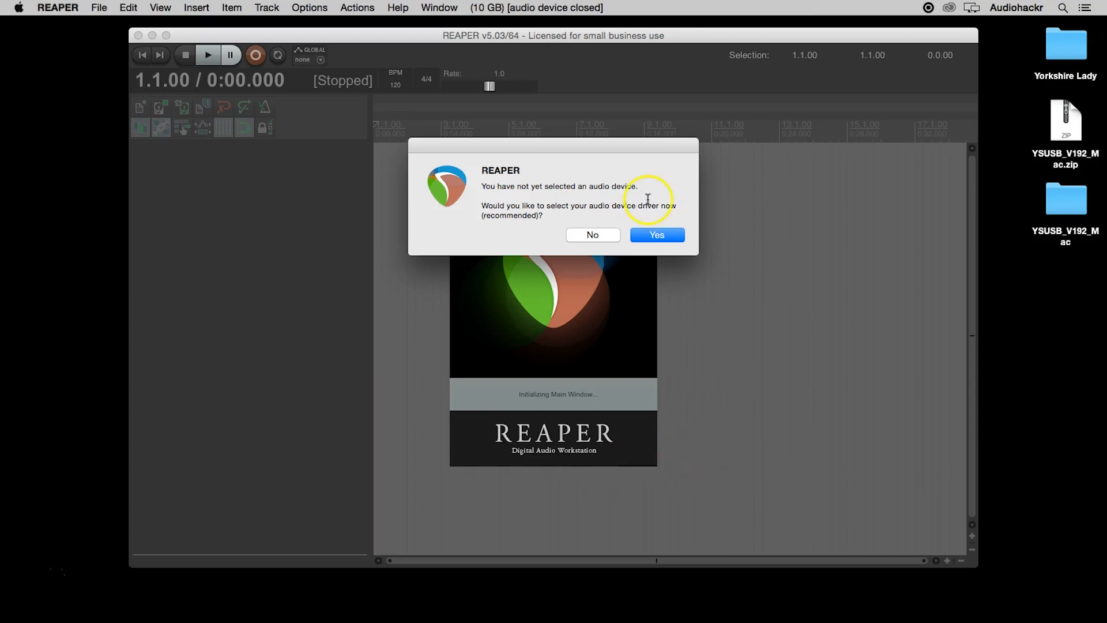
Accept selecting an audio device now and open the Yorkshire Lady project.
left_click(656, 234)
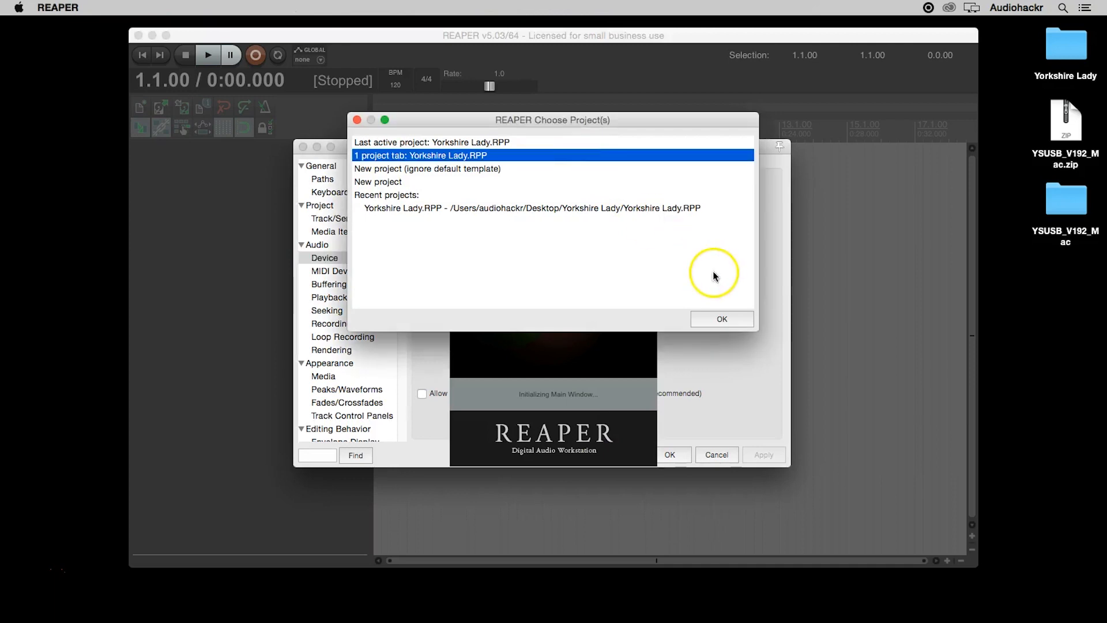
left_click(721, 318)
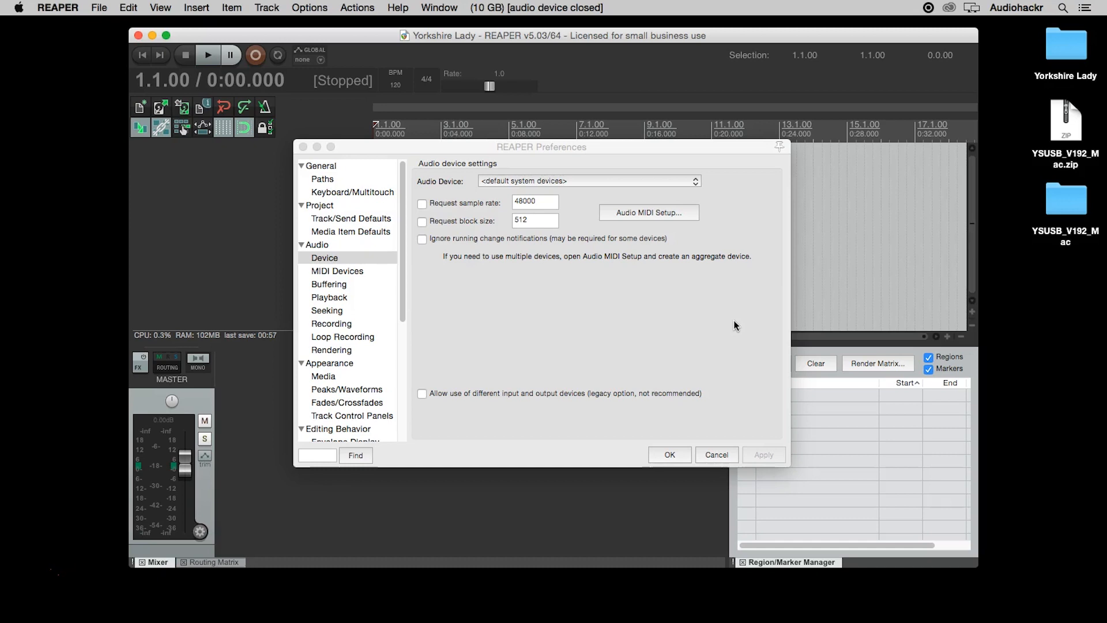
key("cmd+,")
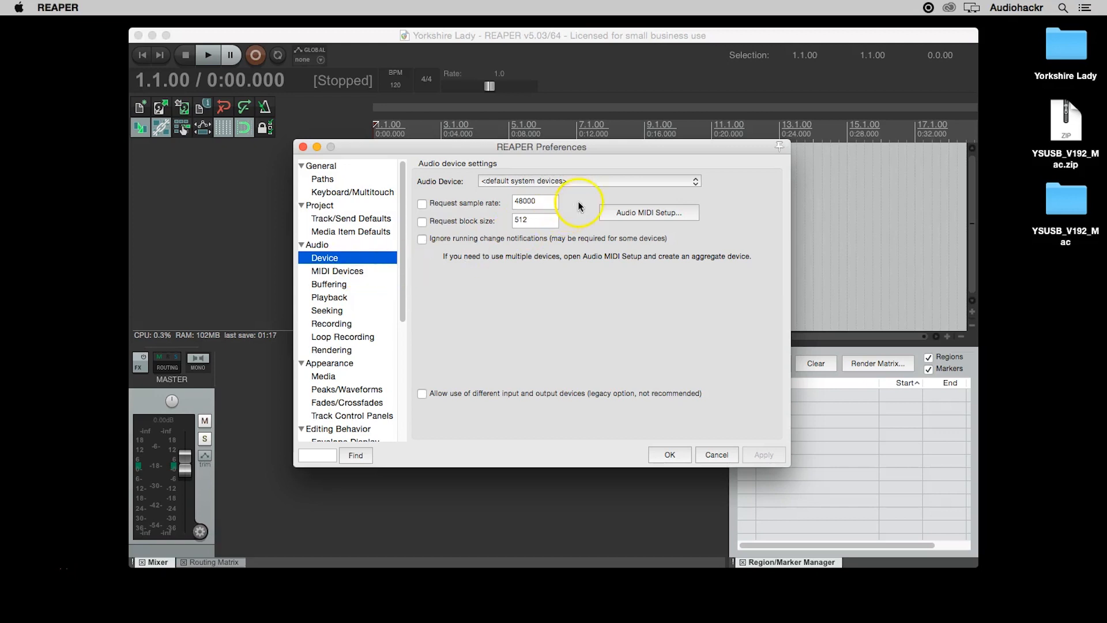
mouse_move(610, 185)
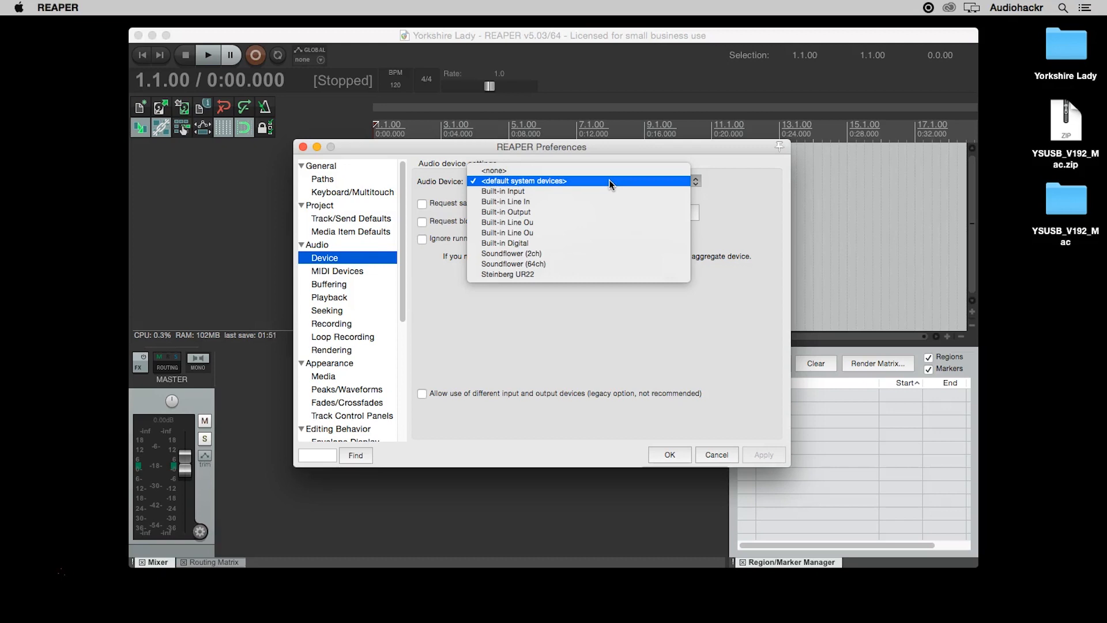
mouse_move(606, 263)
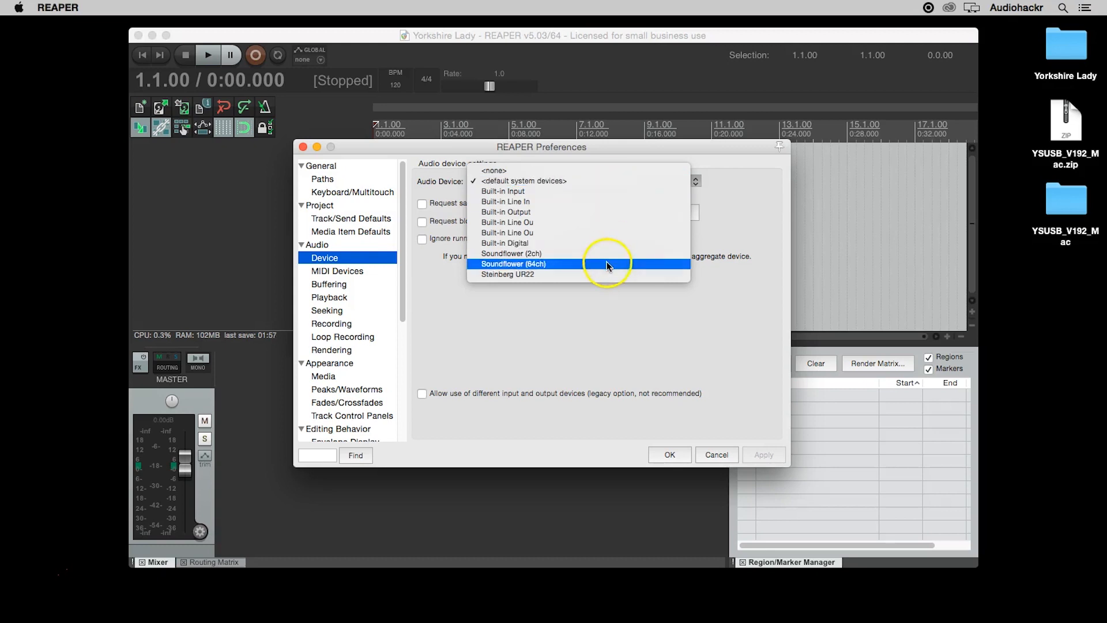
Select Steinberg UR22 as the audio device and confirm the preferences.
left_click(507, 274)
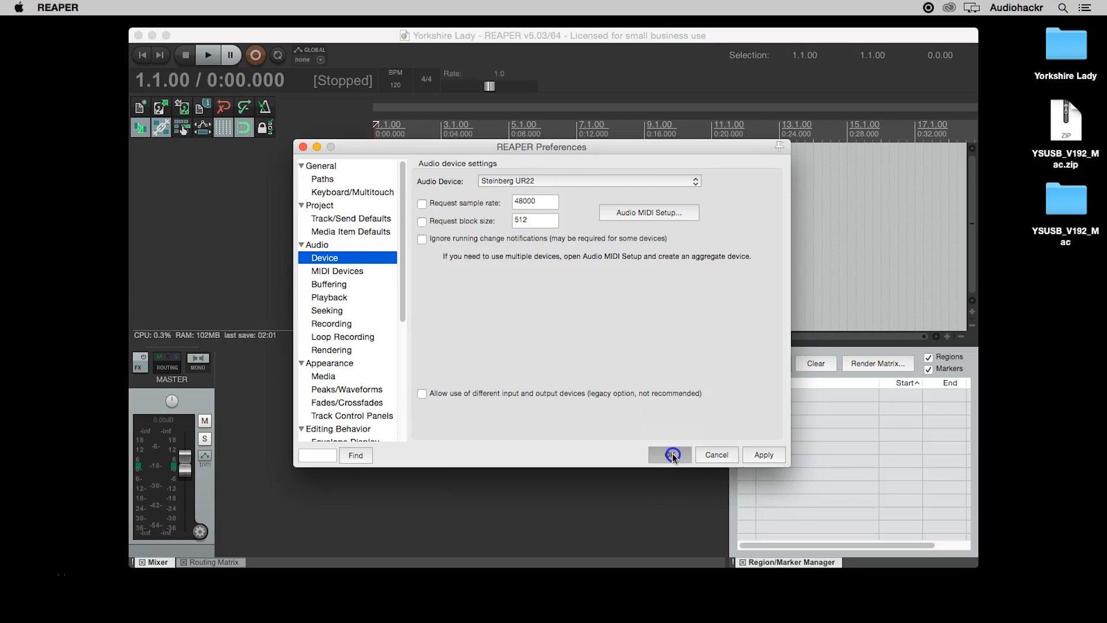
left_click(670, 454)
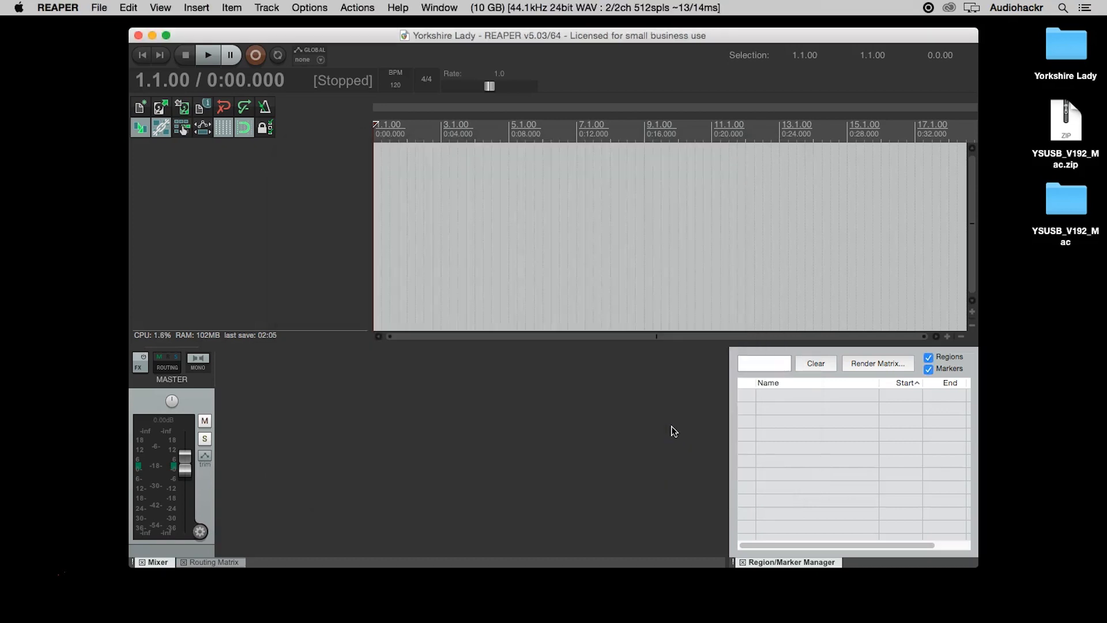